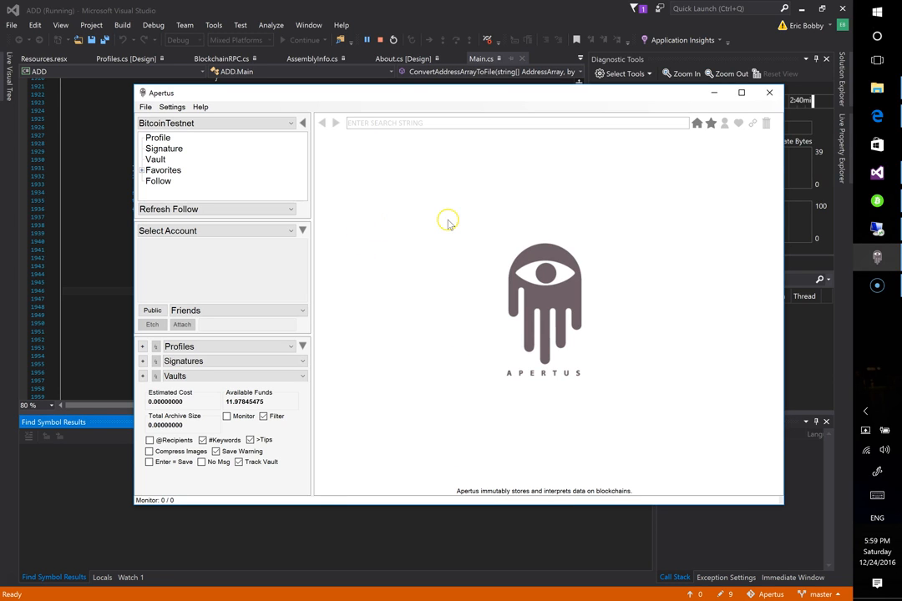
mouse_move(448, 250)
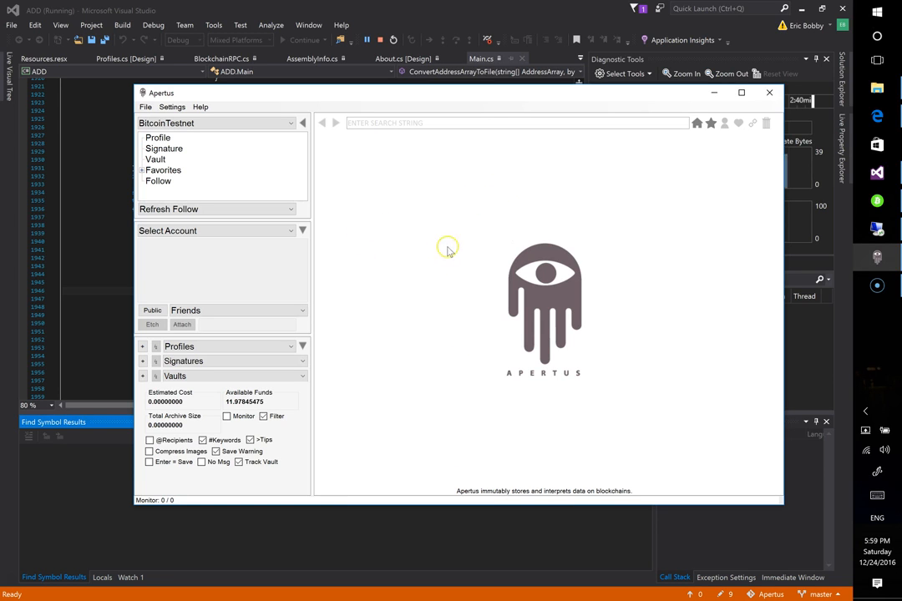
mouse_move(459, 254)
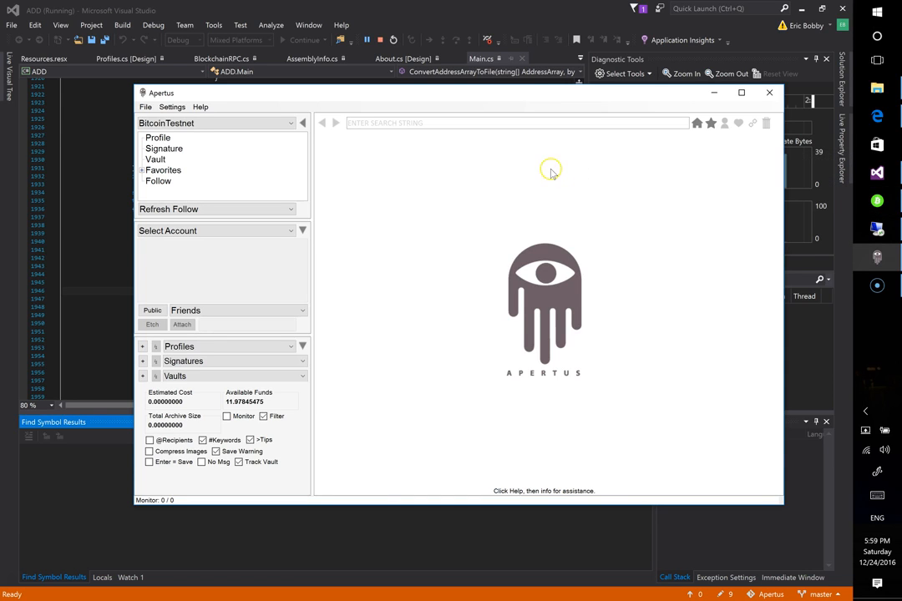
mouse_move(683, 237)
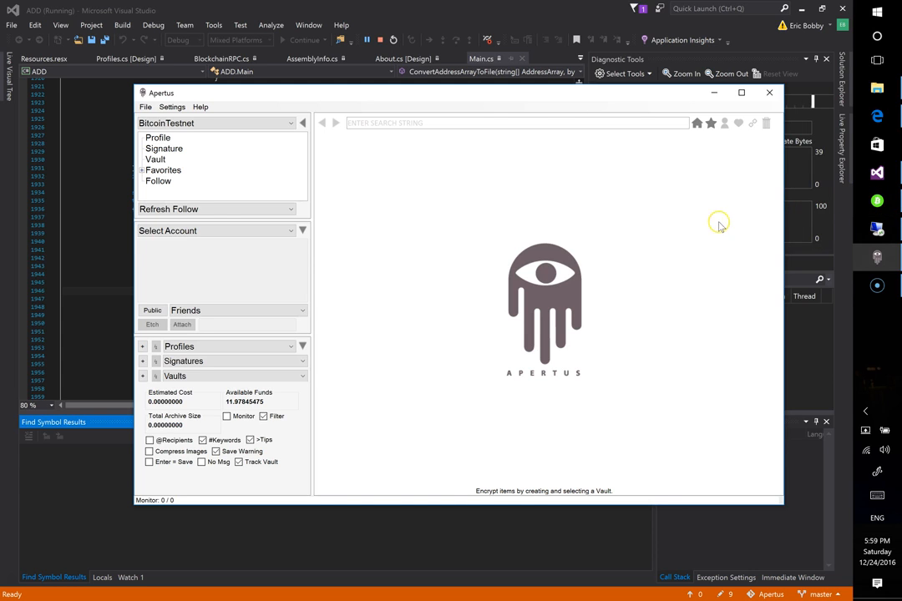
mouse_move(393, 309)
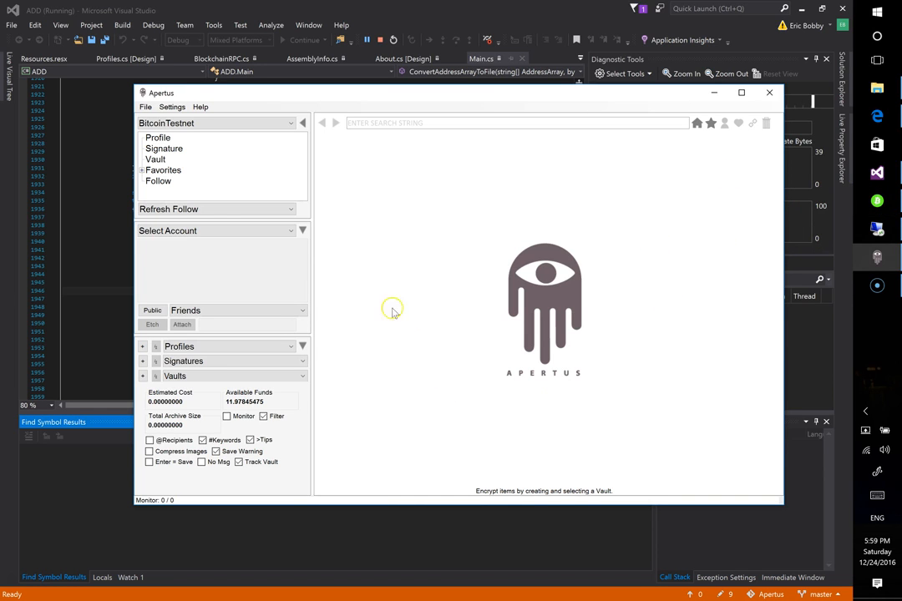
mouse_move(494, 227)
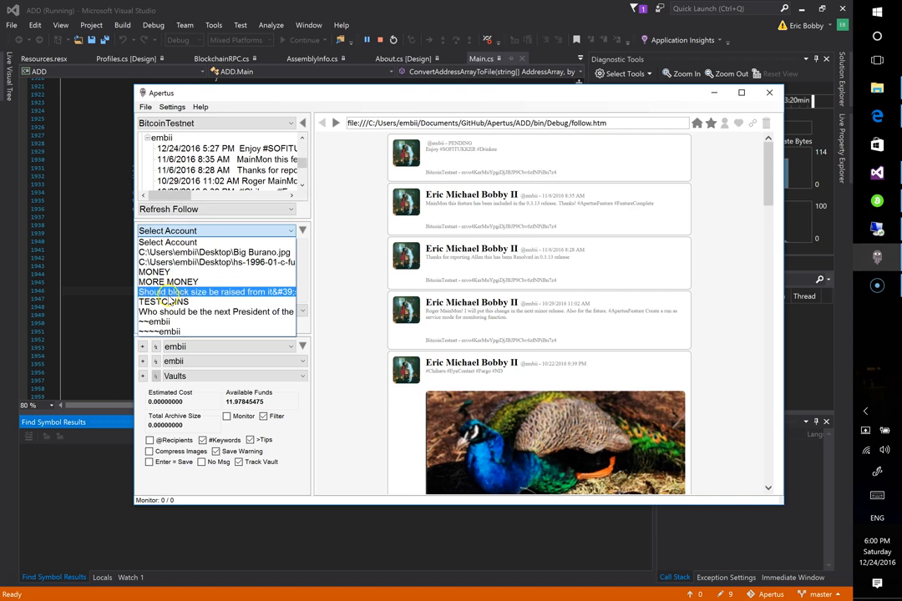
Choose the TESTCOINS account in the Select Account dropdown for posting
click(167, 280)
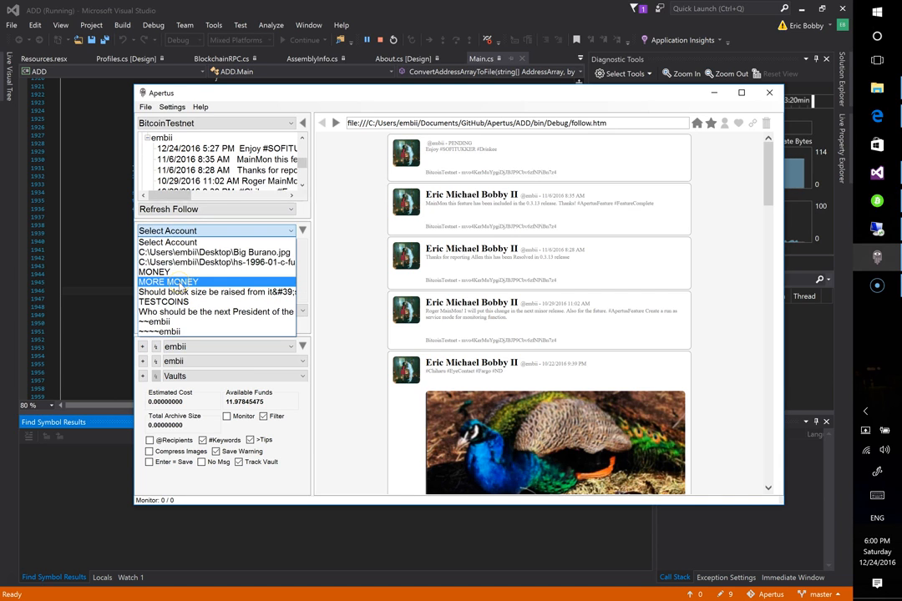
click(163, 301)
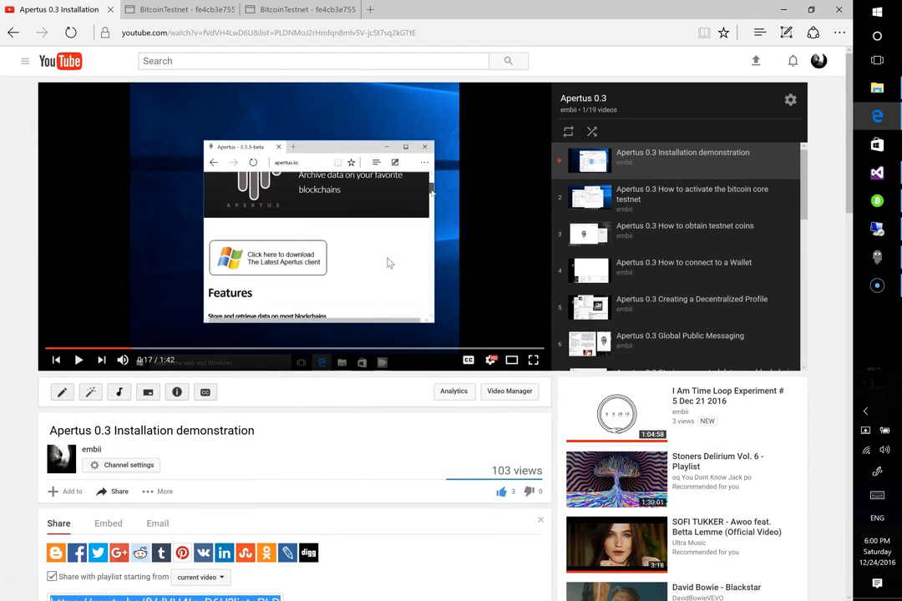
mouse_move(437, 127)
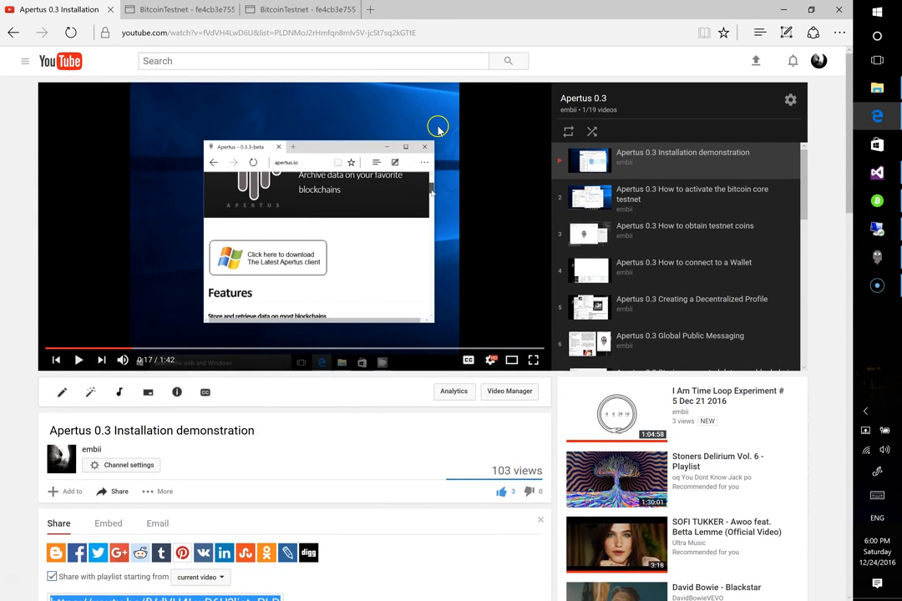
mouse_move(212, 331)
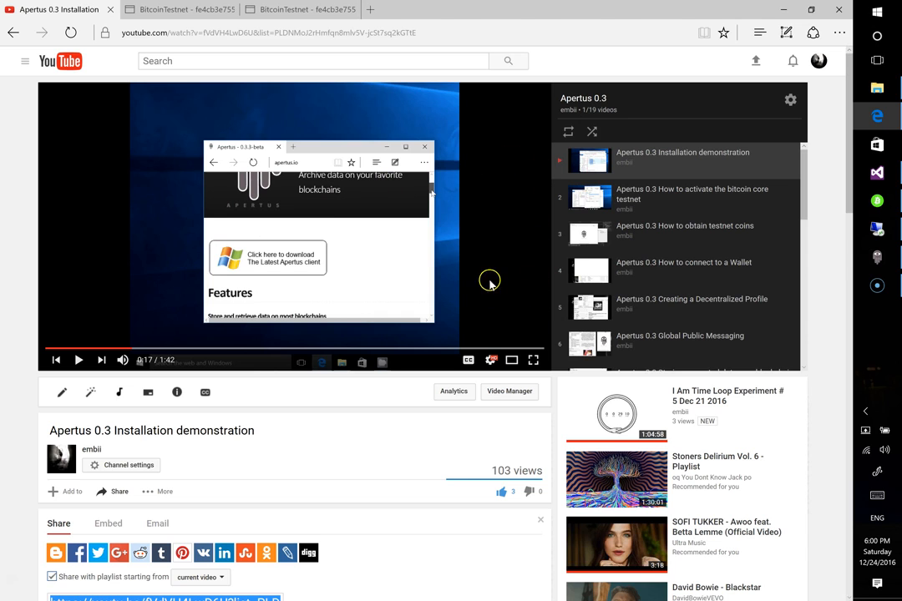
mouse_move(417, 410)
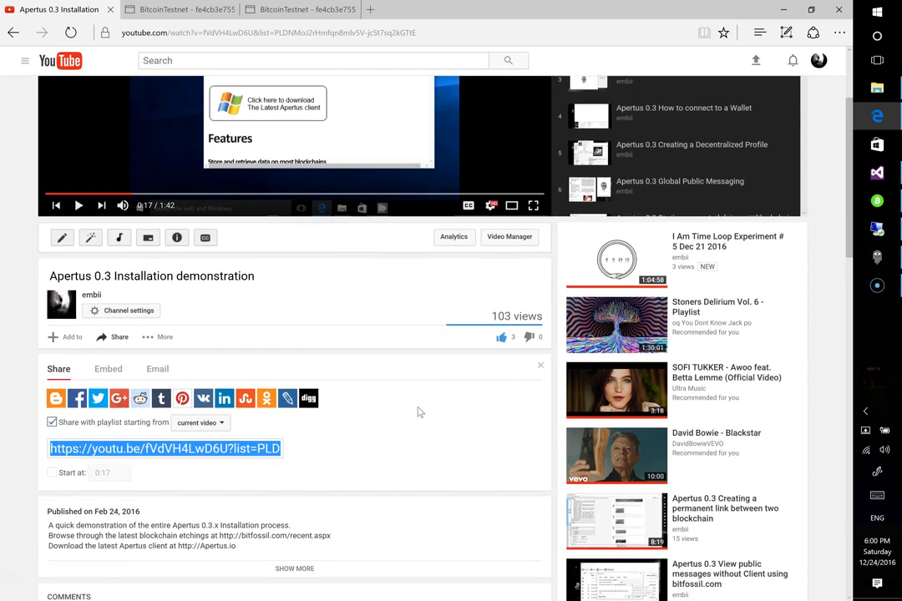
Reveal the video's iframe embed code under Share instead of the share link
scroll(down, 3)
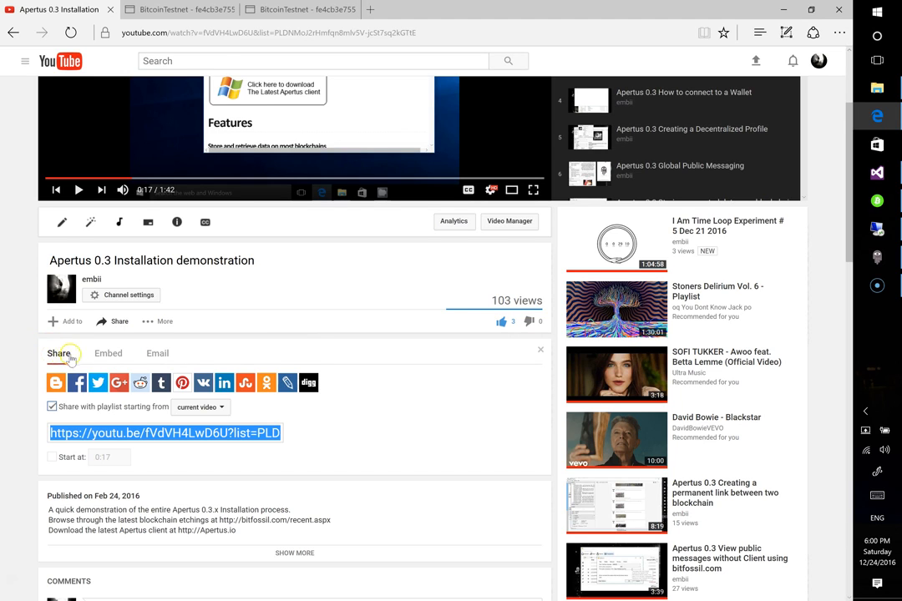
mouse_move(119, 321)
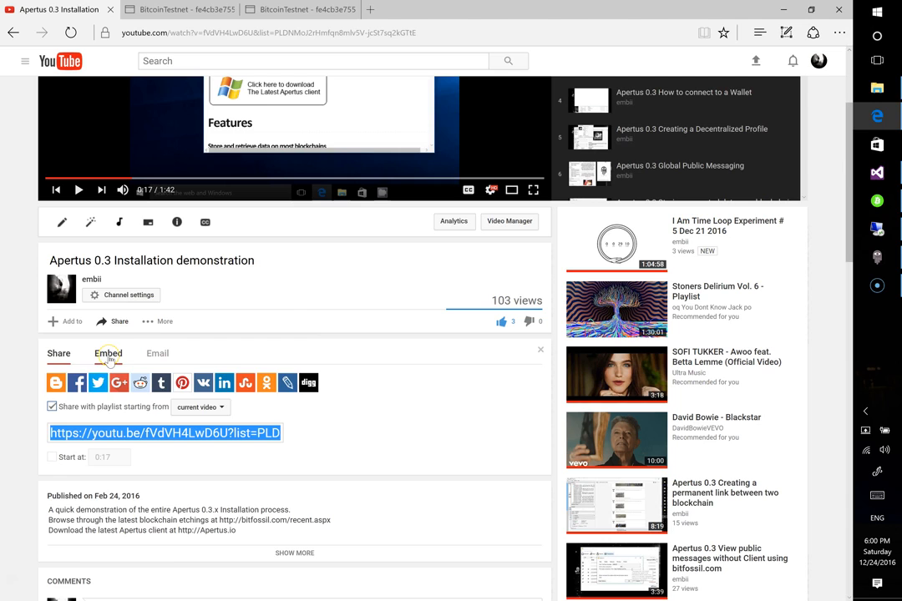
click(107, 354)
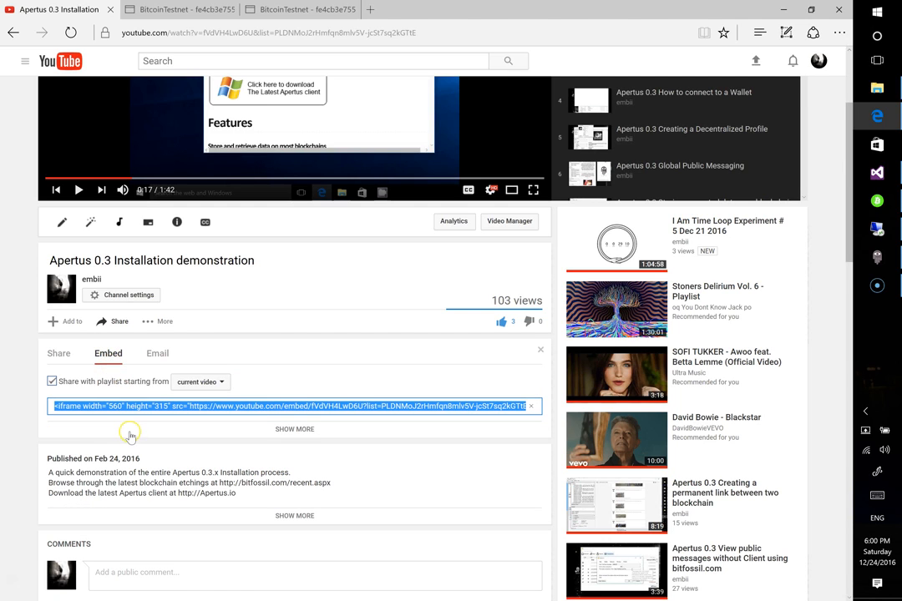
mouse_move(147, 435)
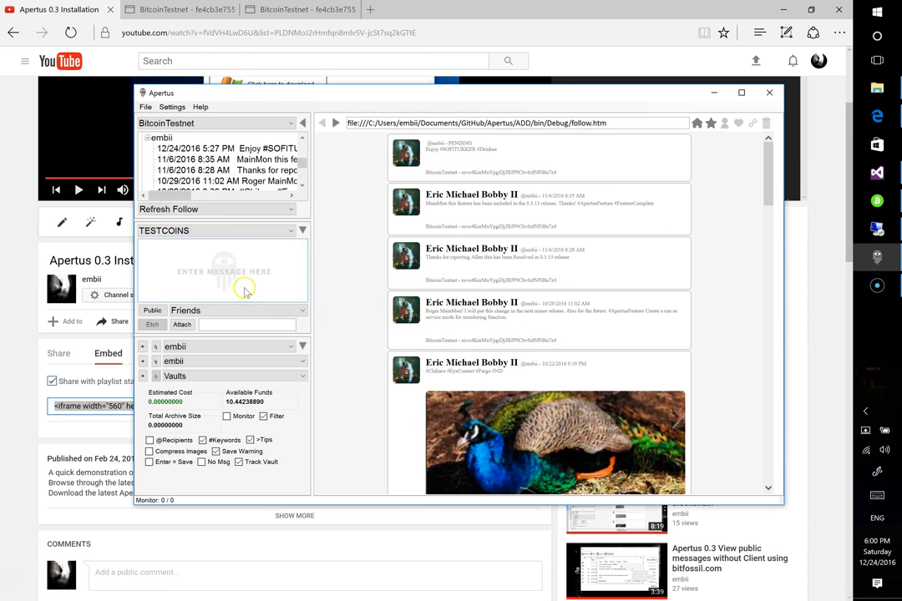
Replace the entered YouTube watch link with the iframe embed code as the TESTCOINS message
text(https://www.youtube.com/watch?v=fVdVH4LwD6U&list=PLDNMoJ2rHmfqn8mlv5V-jcSt7sq2KGTtE)
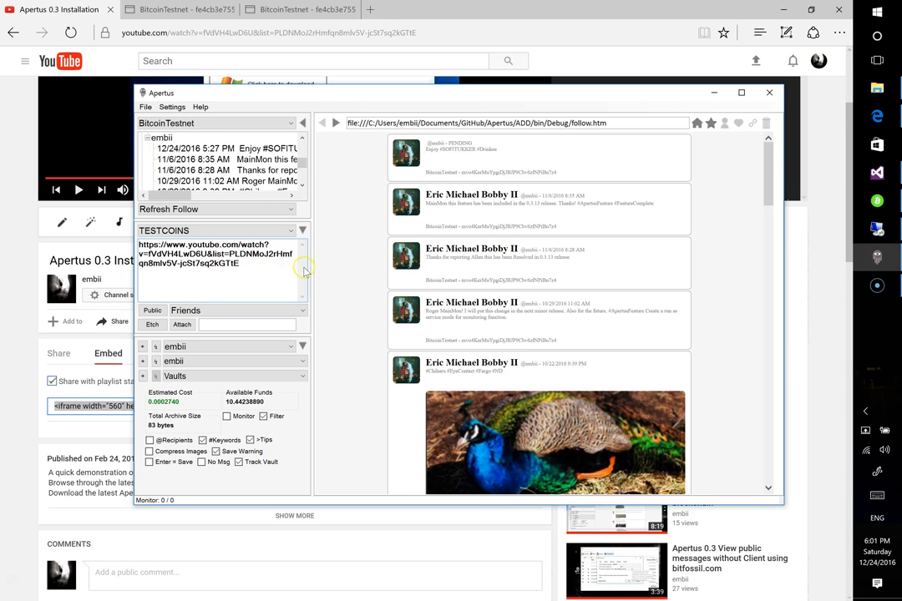
double_click(217, 264)
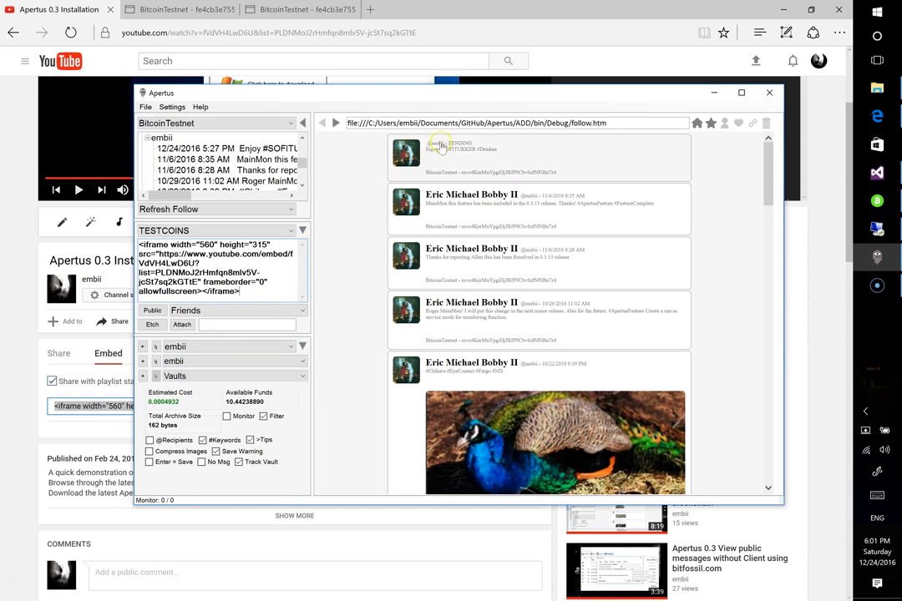
mouse_move(337, 280)
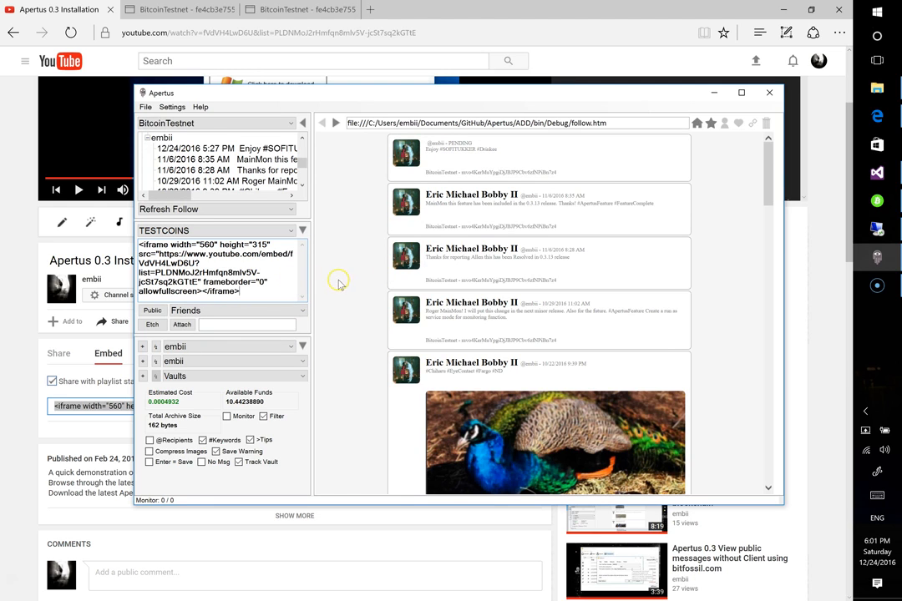
mouse_move(381, 179)
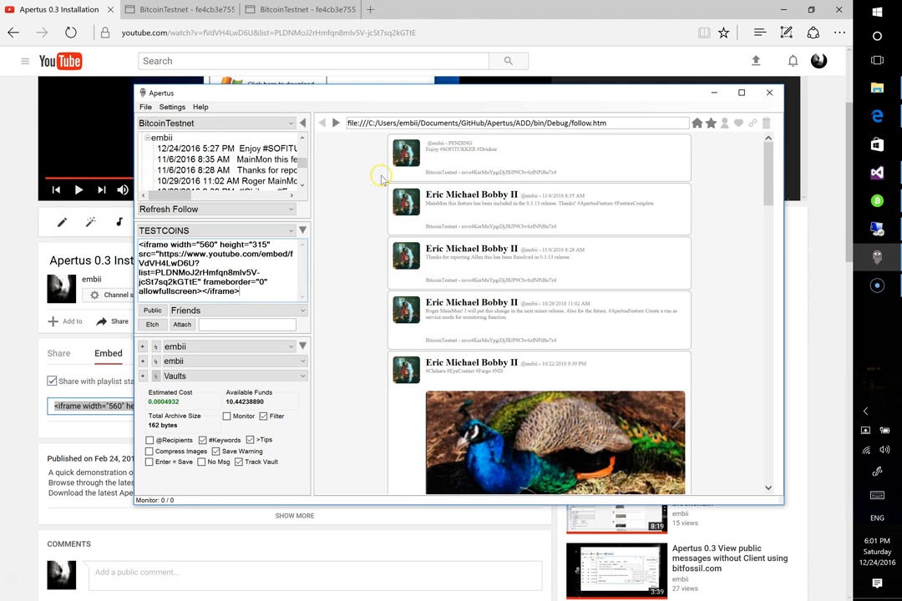
mouse_move(341, 198)
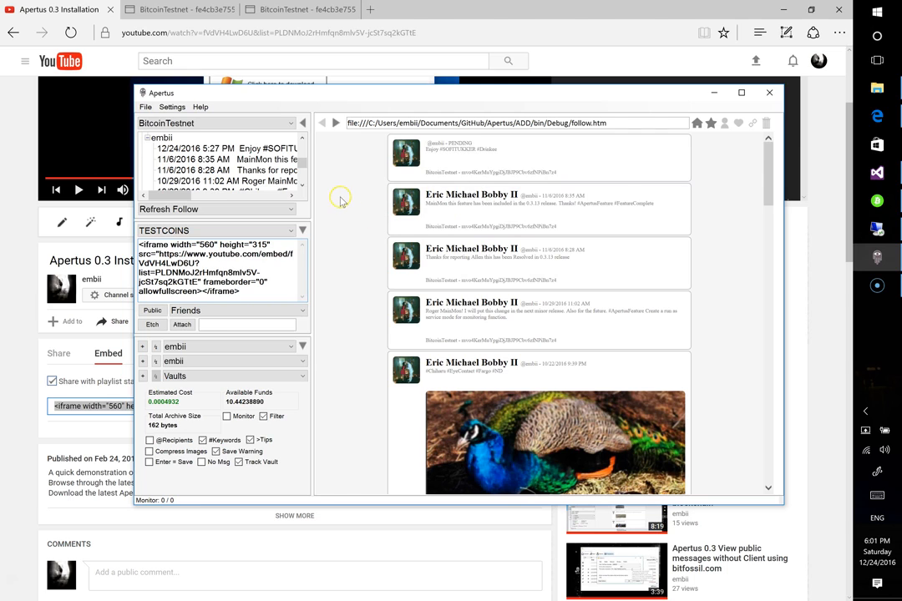
mouse_move(364, 312)
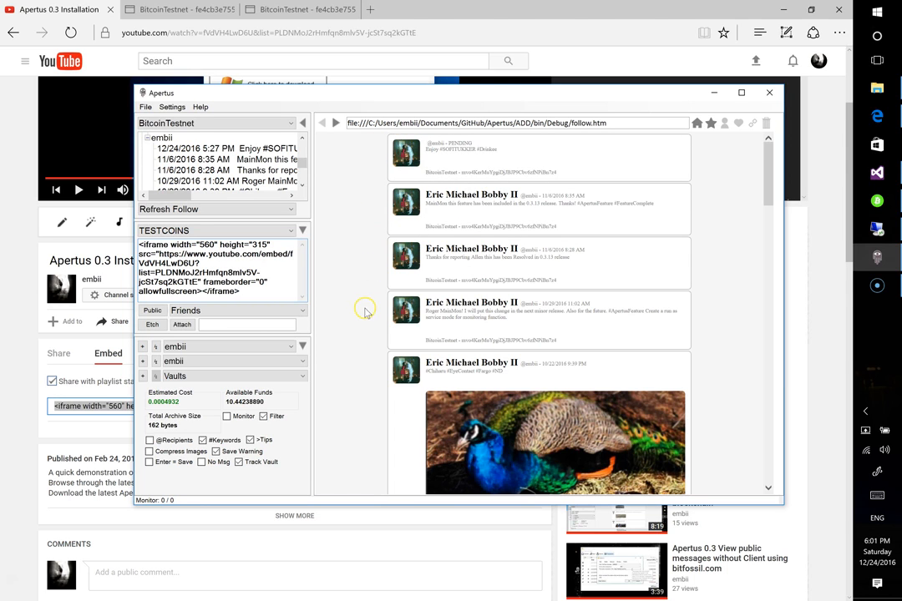
Etch the iframe embed message onto the Bitcoin testnet
click(152, 324)
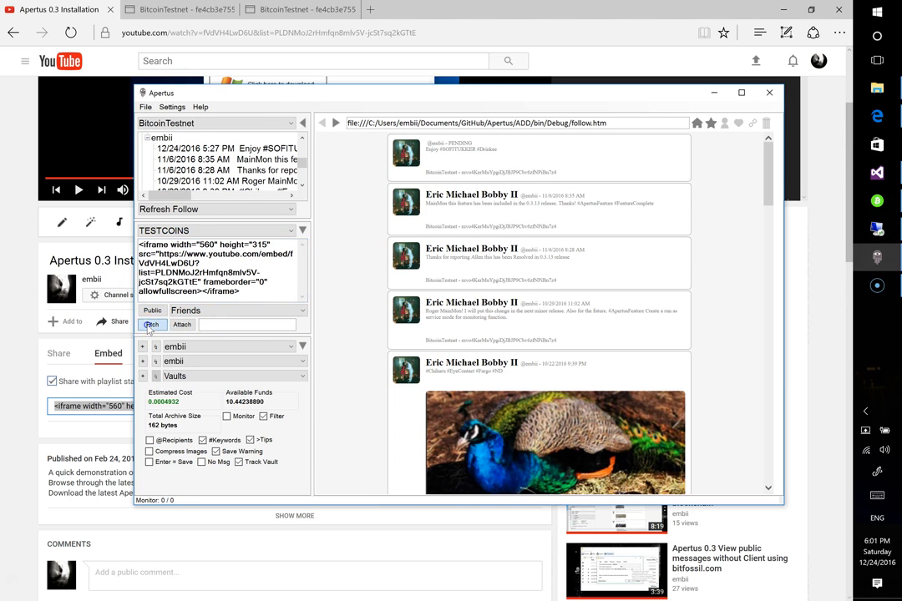
click(152, 324)
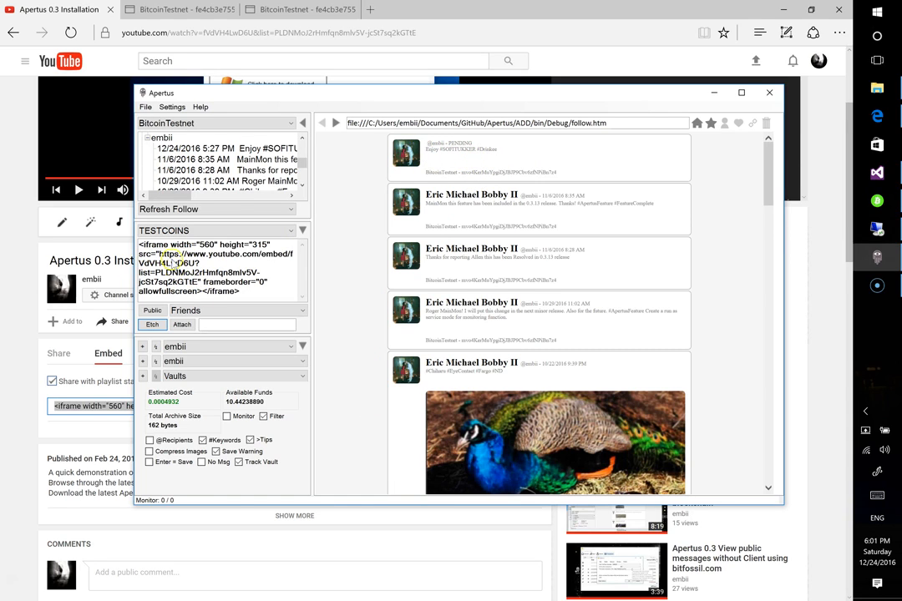
mouse_move(201, 266)
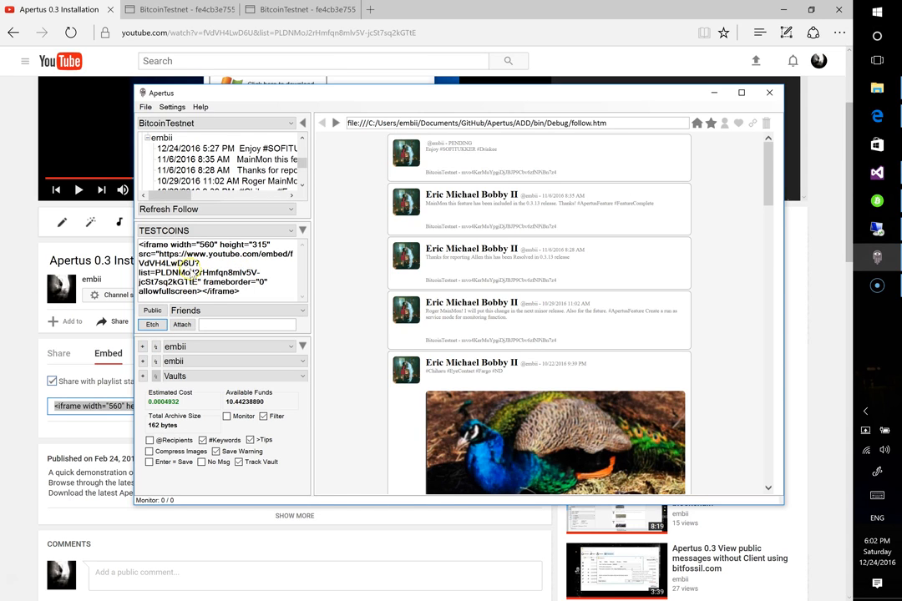
mouse_move(481, 164)
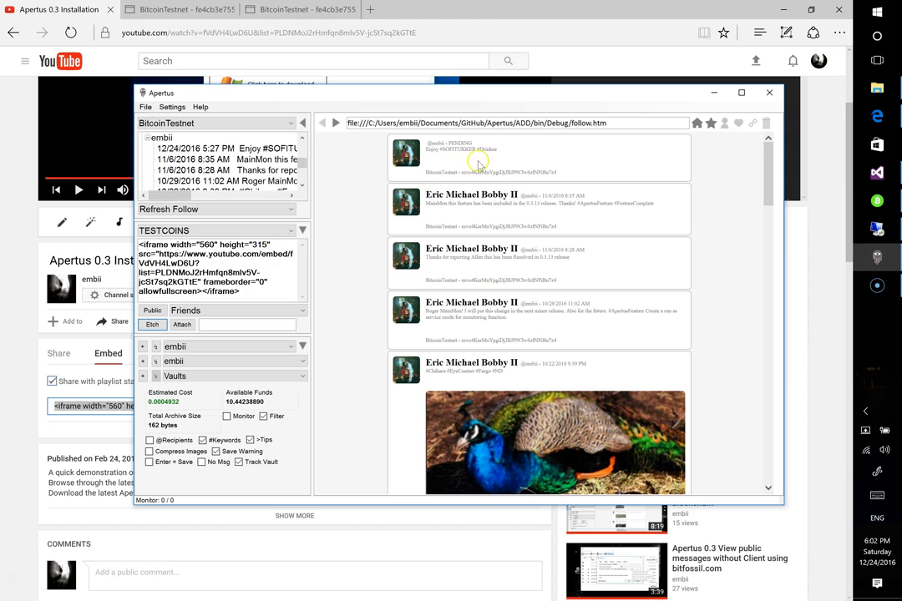
mouse_move(466, 168)
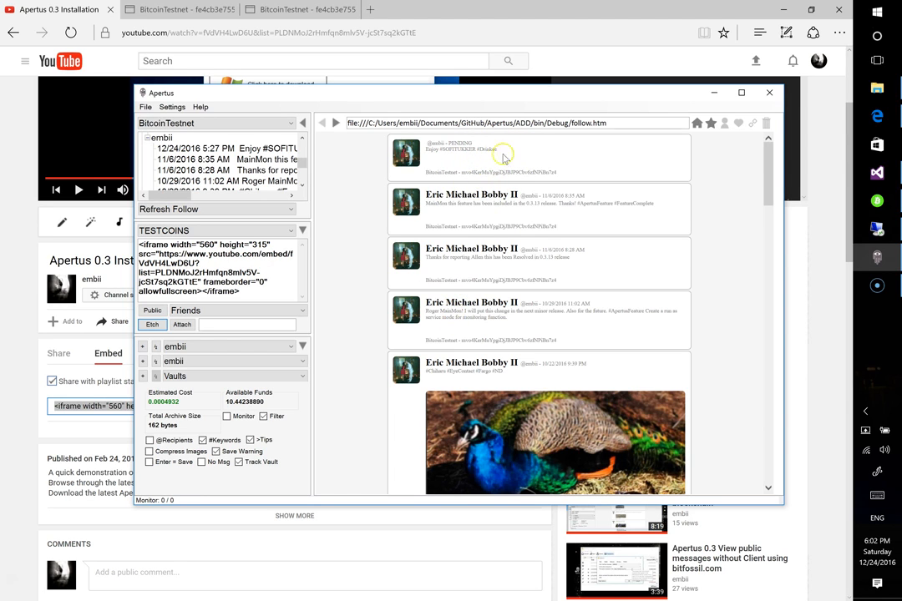
mouse_move(655, 283)
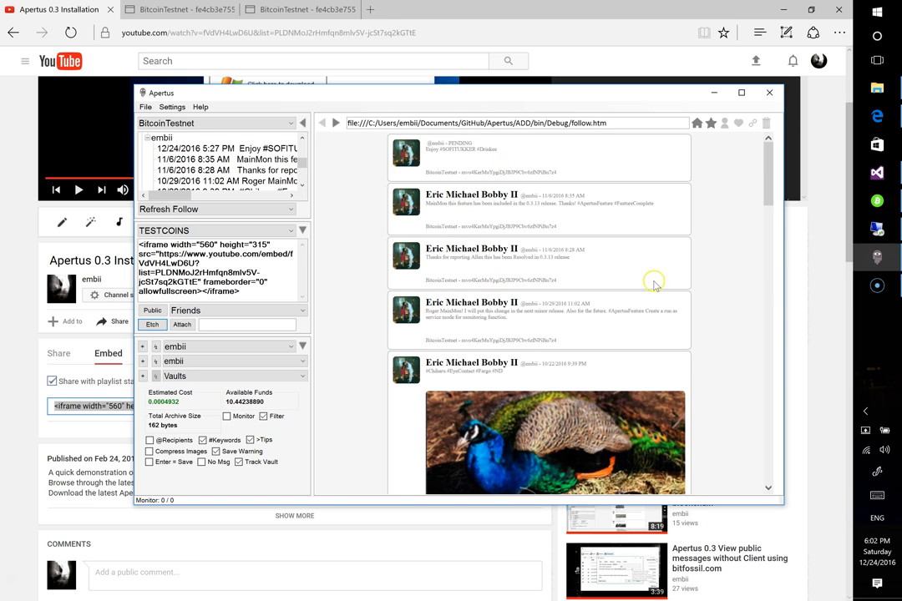
mouse_move(576, 261)
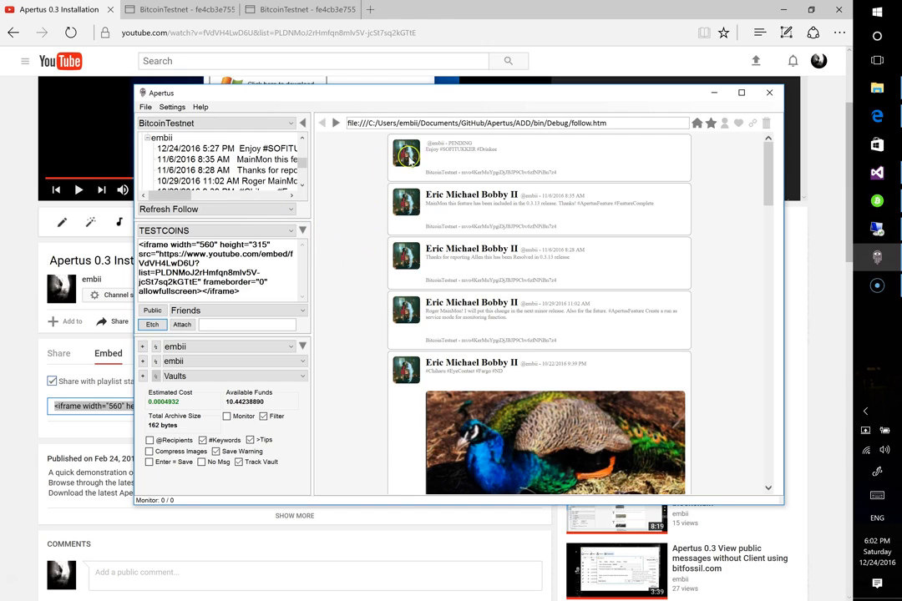
mouse_move(341, 298)
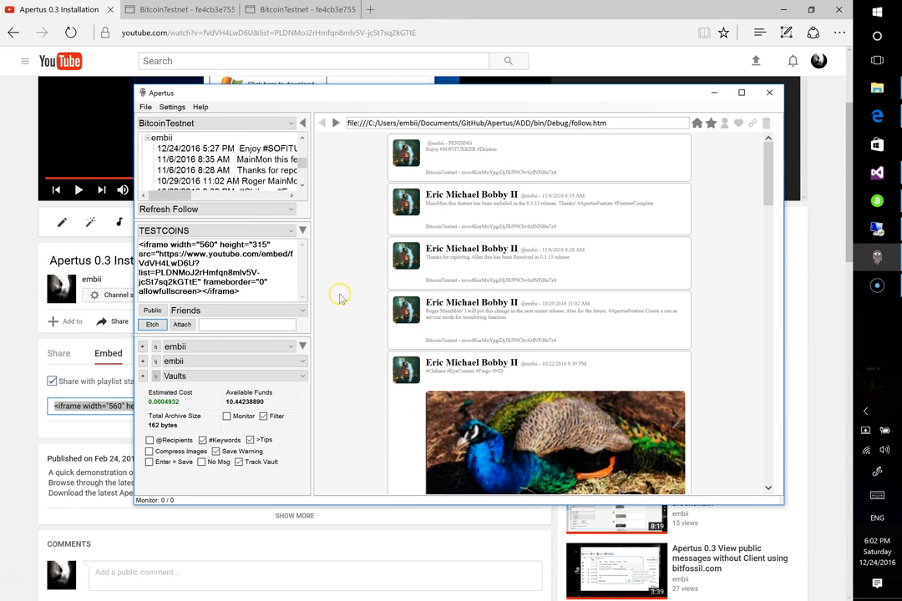
mouse_move(225, 282)
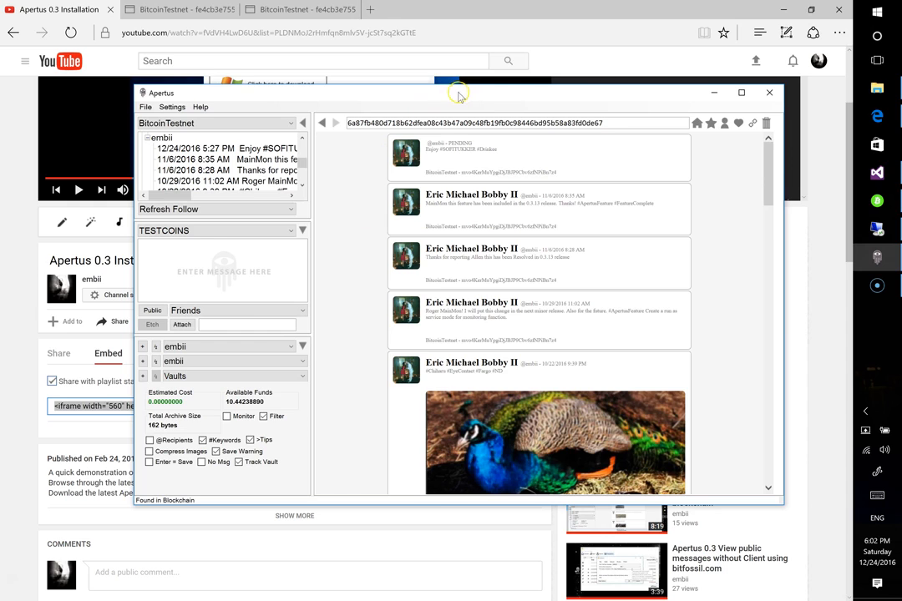
mouse_move(511, 98)
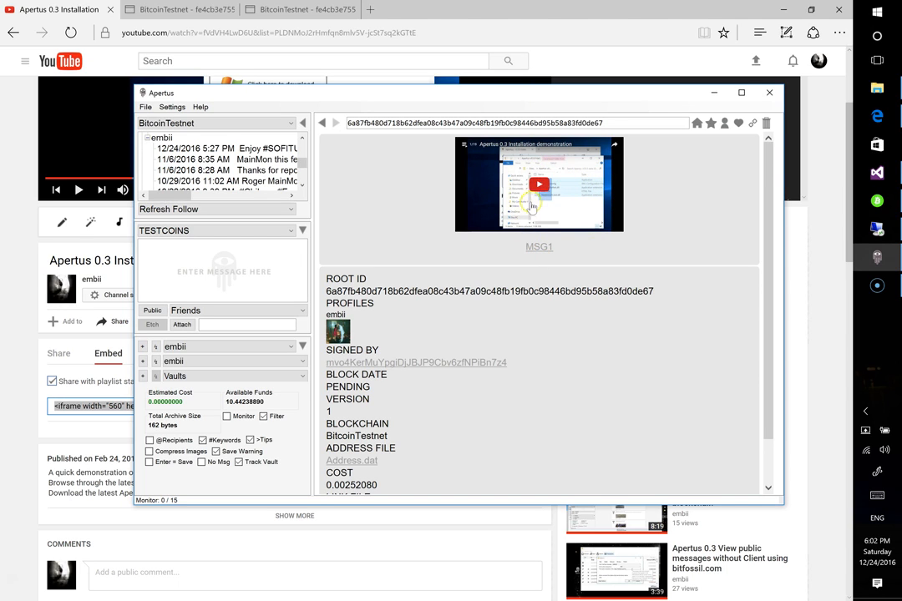
Start playback of the embedded installation demonstration video from the etched record in the viewer
click(538, 183)
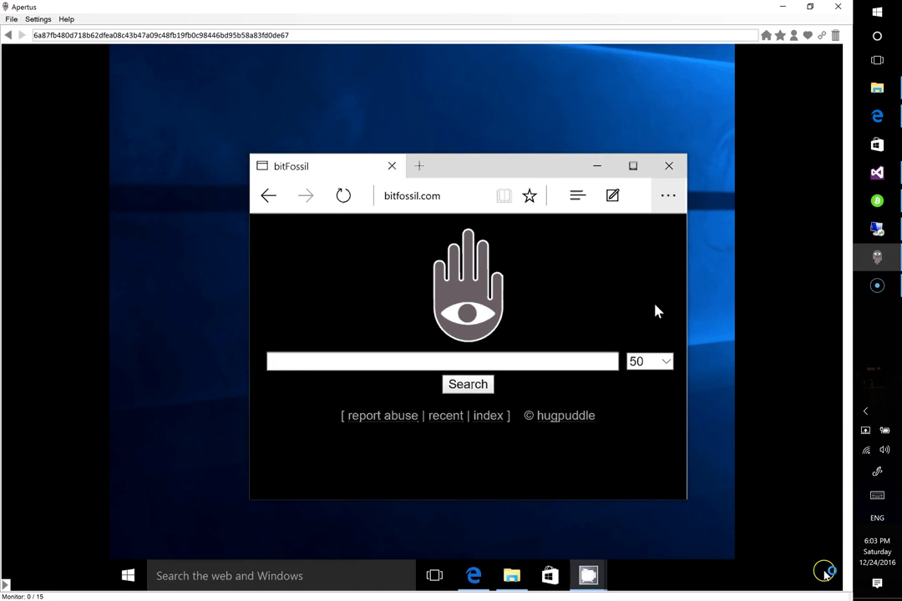
click(451, 196)
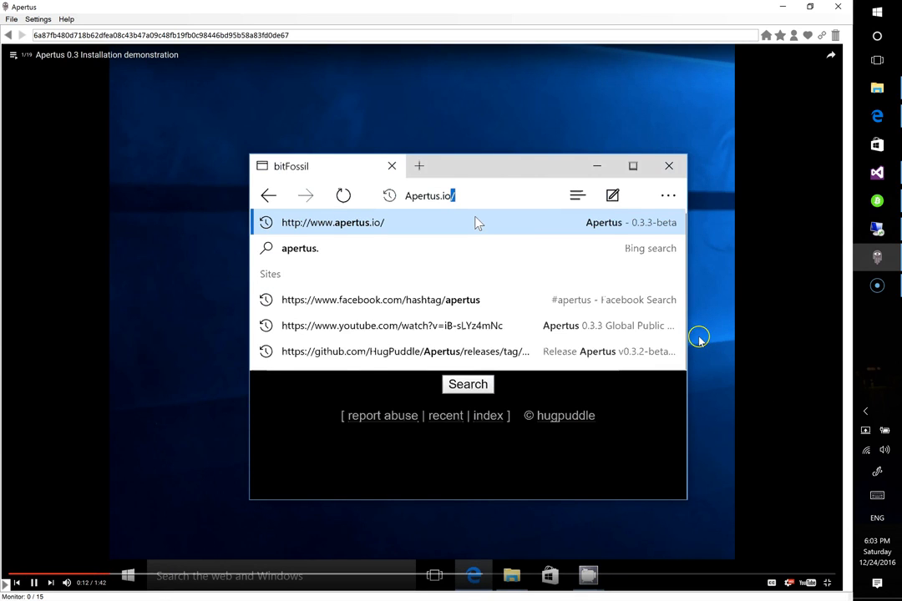
click(332, 222)
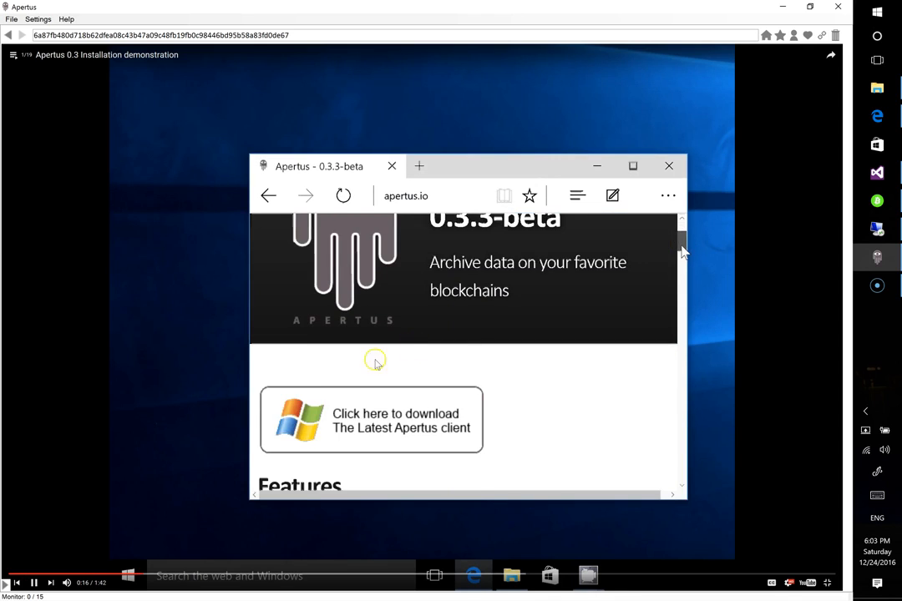
scroll(down, 3)
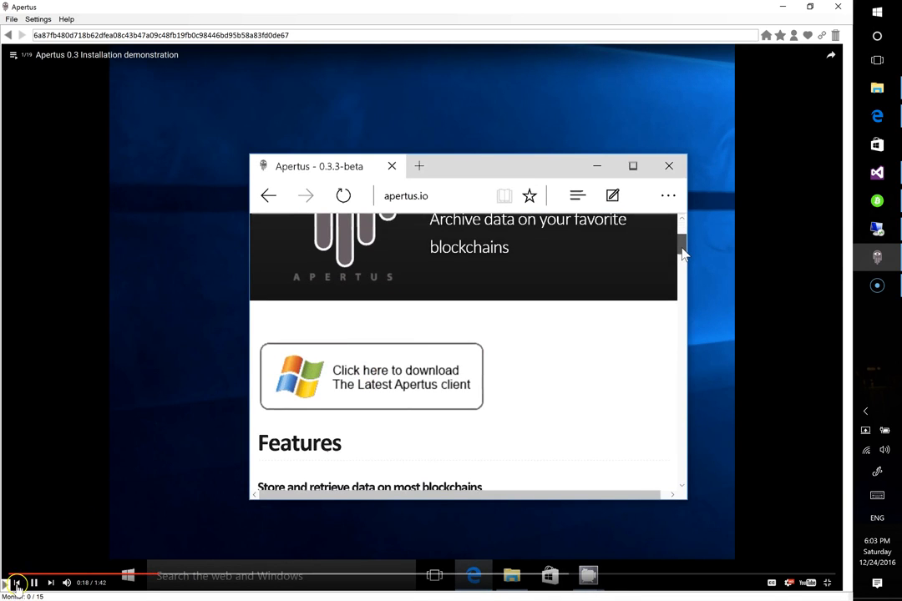